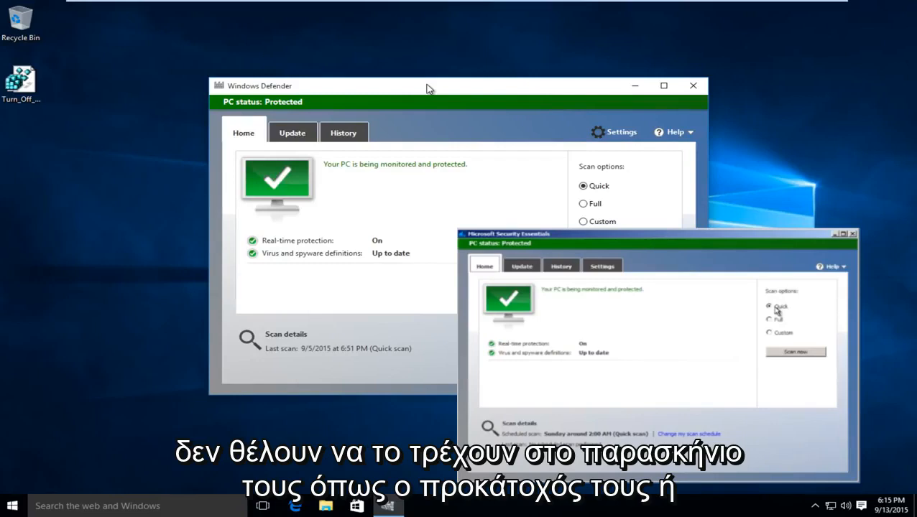
# - Reach the Windows Settings home page from the Windows Defender window
pyautogui.click(853, 233)
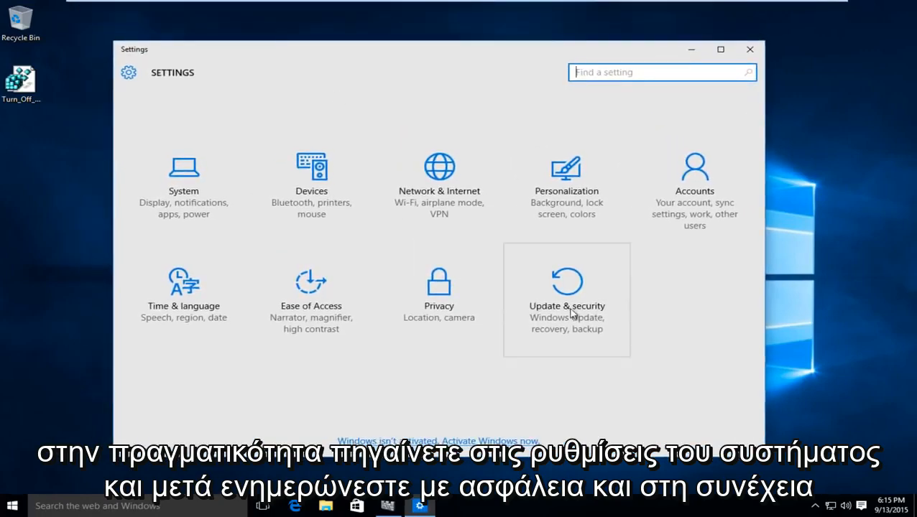
# - Turn Real-time protection off under Update & Security > Windows Defender, leaving cloud-based protection on
pyautogui.click(567, 298)
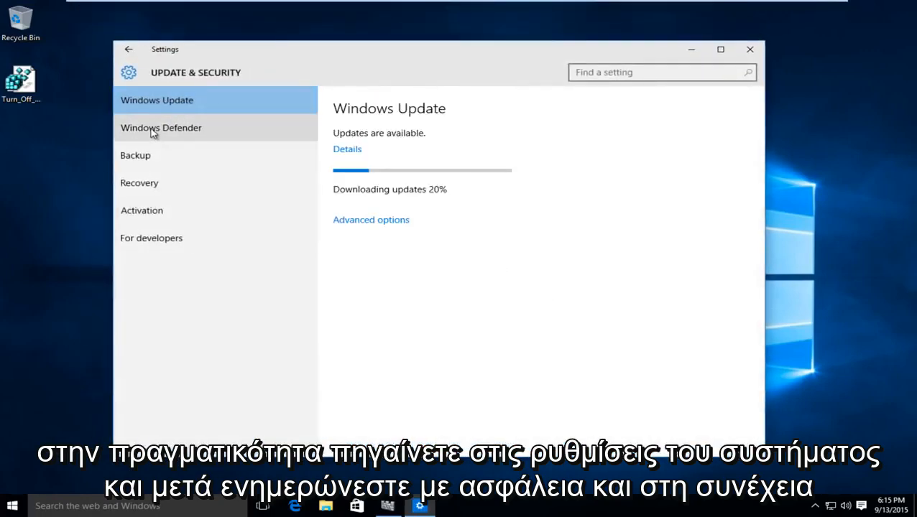
pyautogui.click(161, 127)
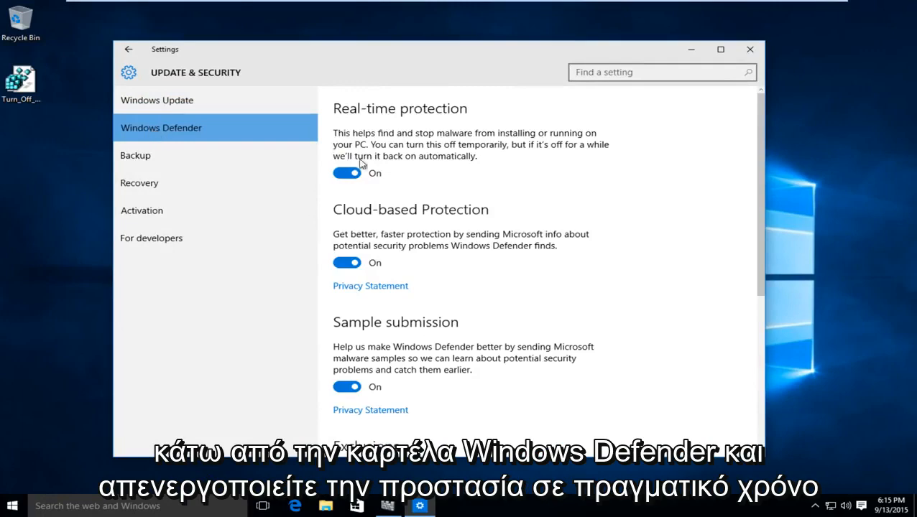
pyautogui.click(348, 173)
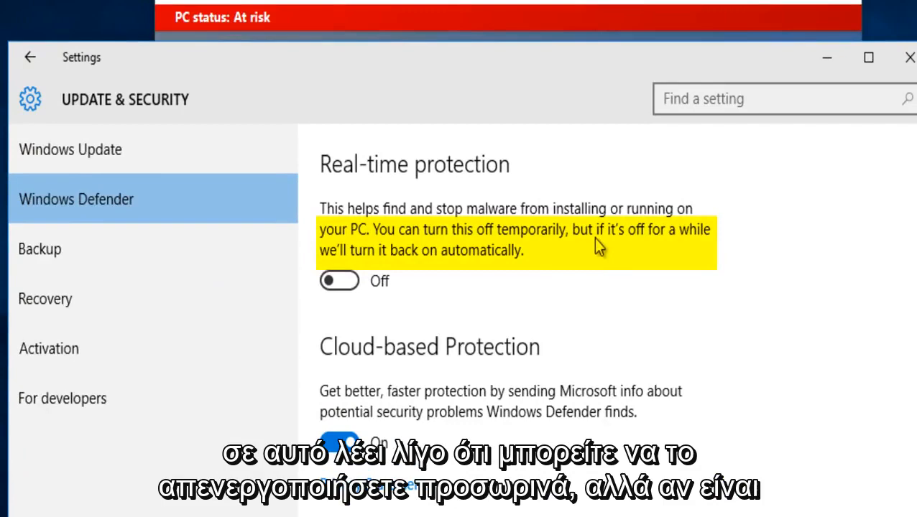
pyautogui.moveTo(377, 273)
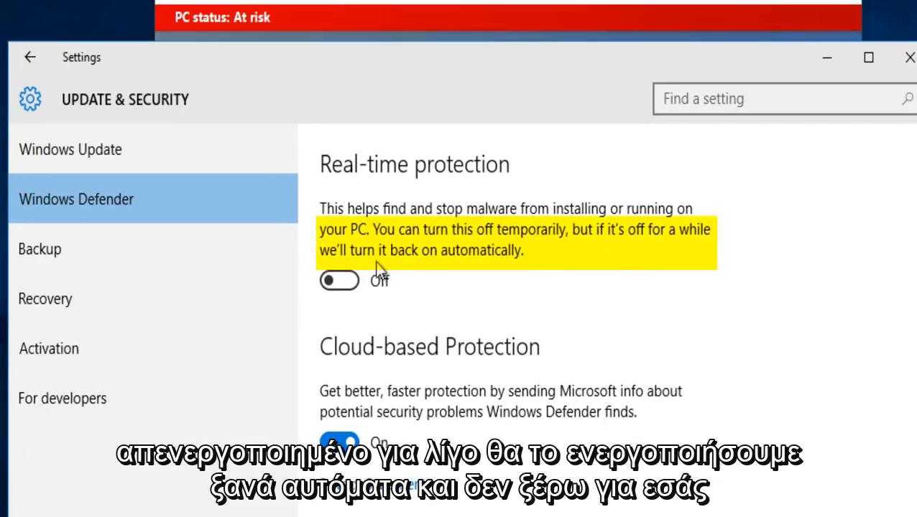
pyautogui.moveTo(486, 261)
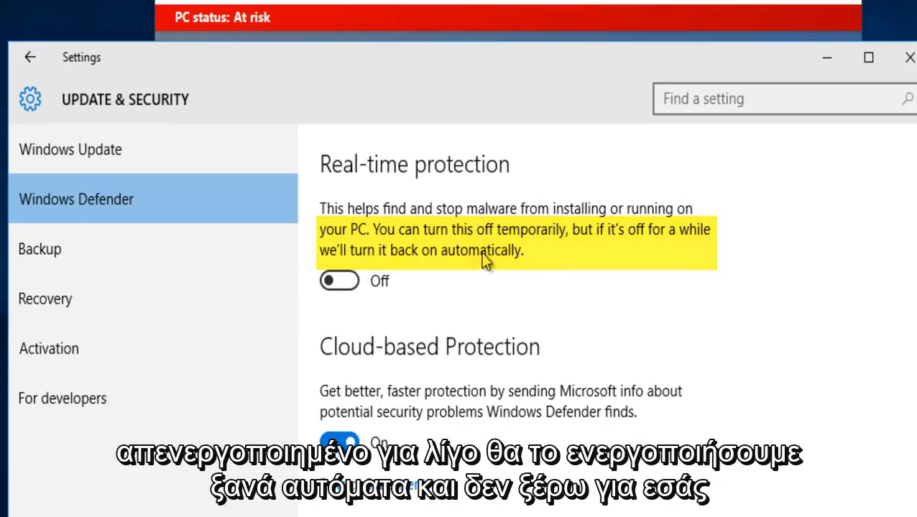
pyautogui.scroll(-3)
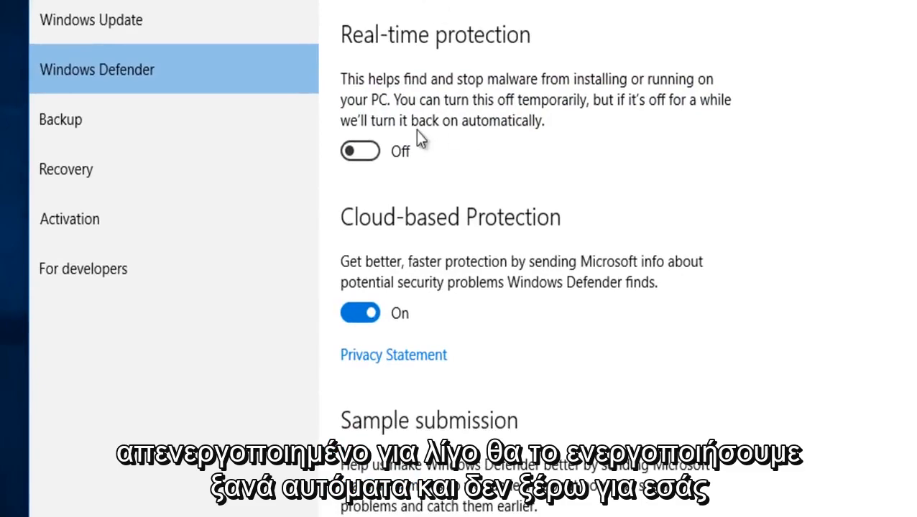
pyautogui.moveTo(557, 97)
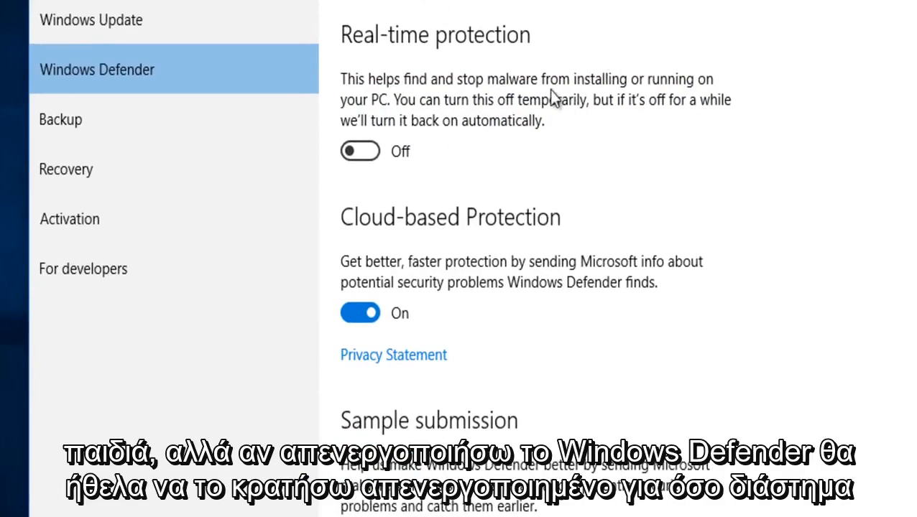
pyautogui.click(728, 52)
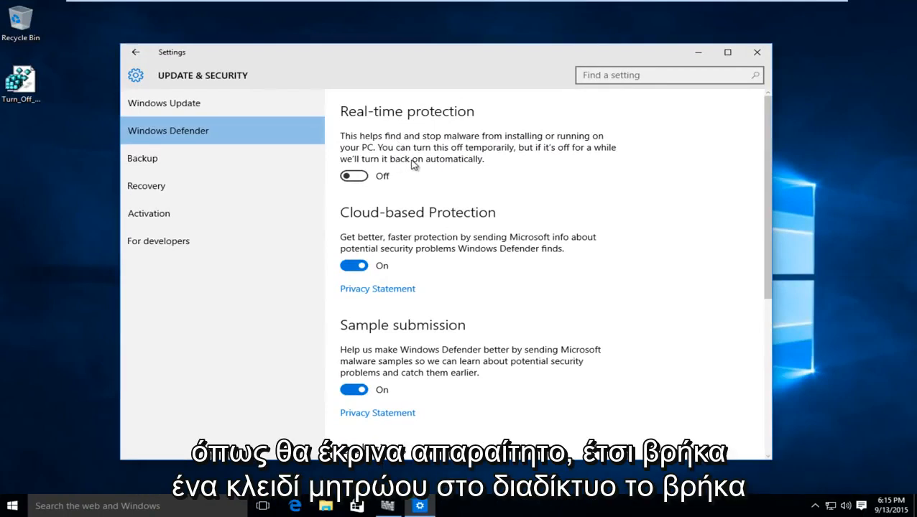
pyautogui.moveTo(555, 142)
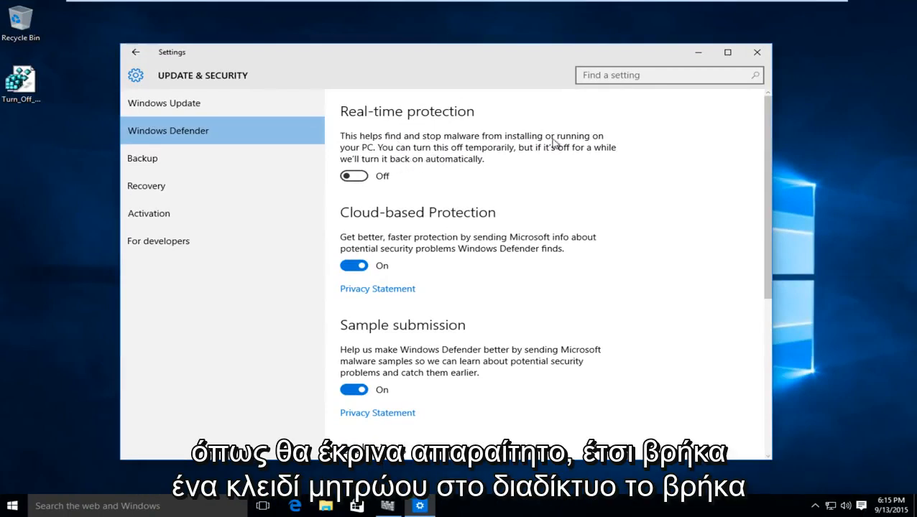
pyautogui.moveTo(756, 52)
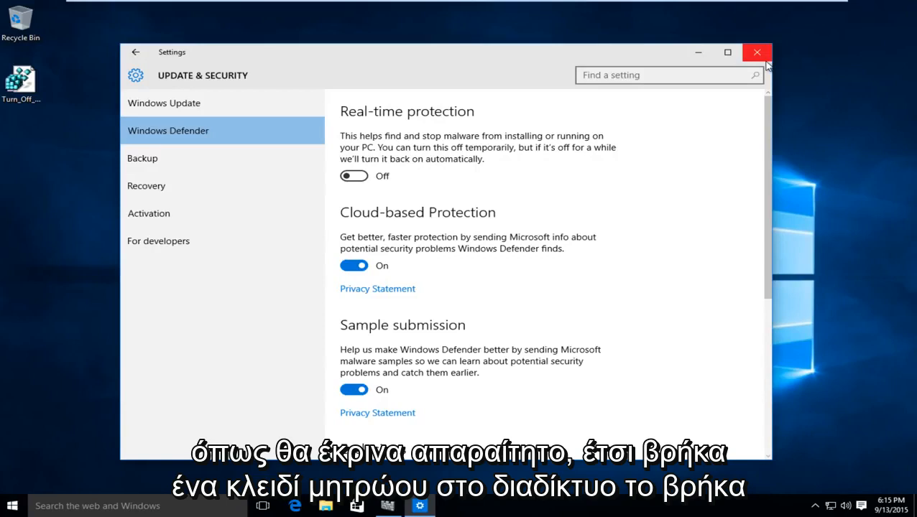
pyautogui.moveTo(756, 52)
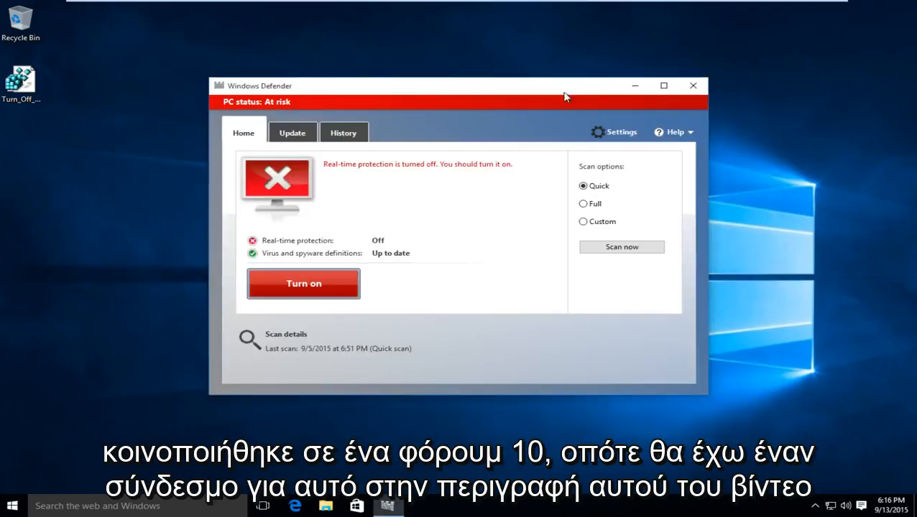
pyautogui.moveTo(259, 101)
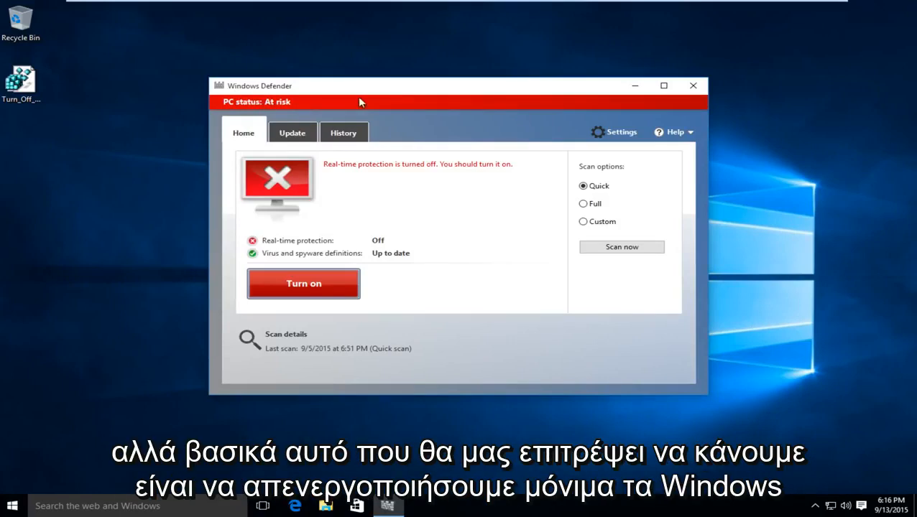
# - Close the Windows Defender window reporting the PC at risk, returning to the desktop
pyautogui.click(693, 86)
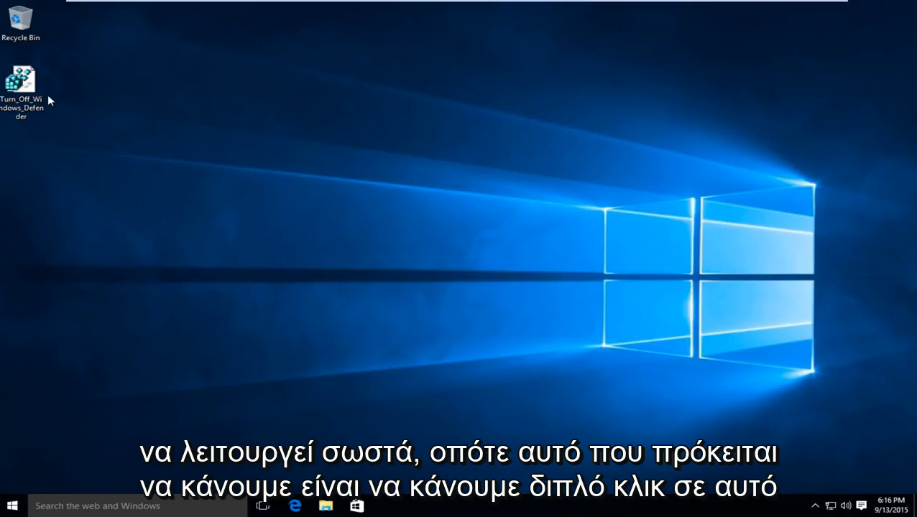
# - Run Turn_Off_Windows_Defender.reg from the desktop and allow the unverified file
pyautogui.doubleClick(20, 79)
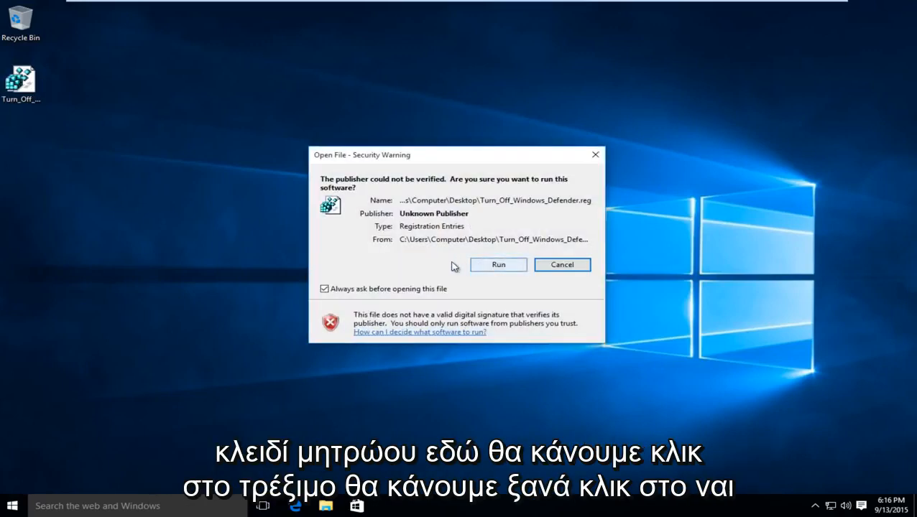
pyautogui.click(497, 265)
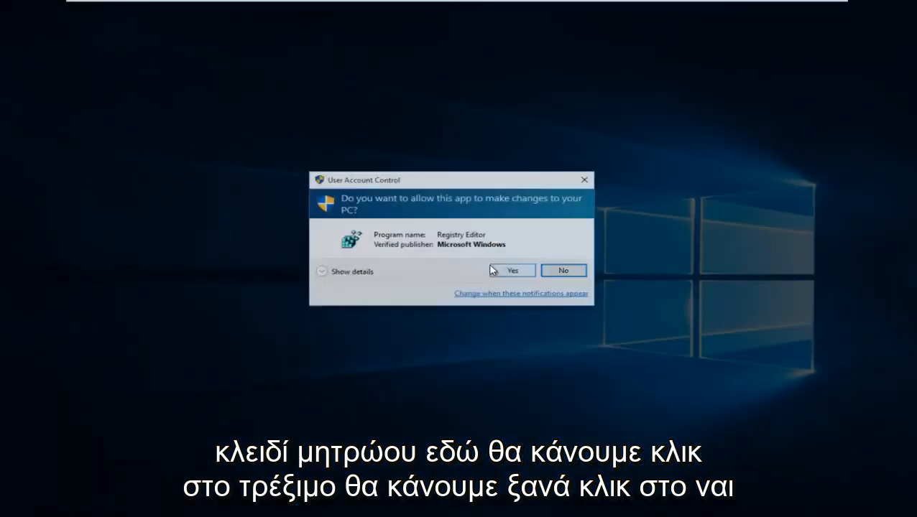
pyautogui.click(512, 271)
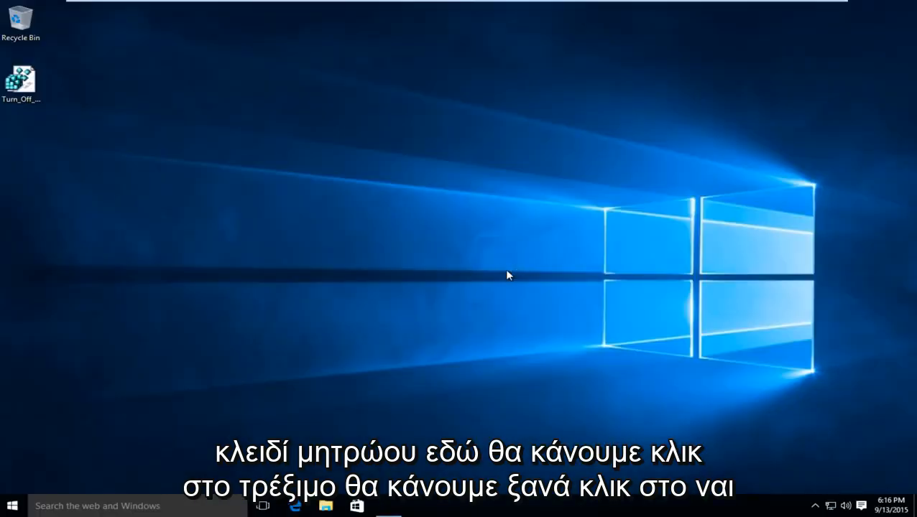
# - Merge the file's keys into the registry and acknowledge the success message
pyautogui.doubleClick(21, 82)
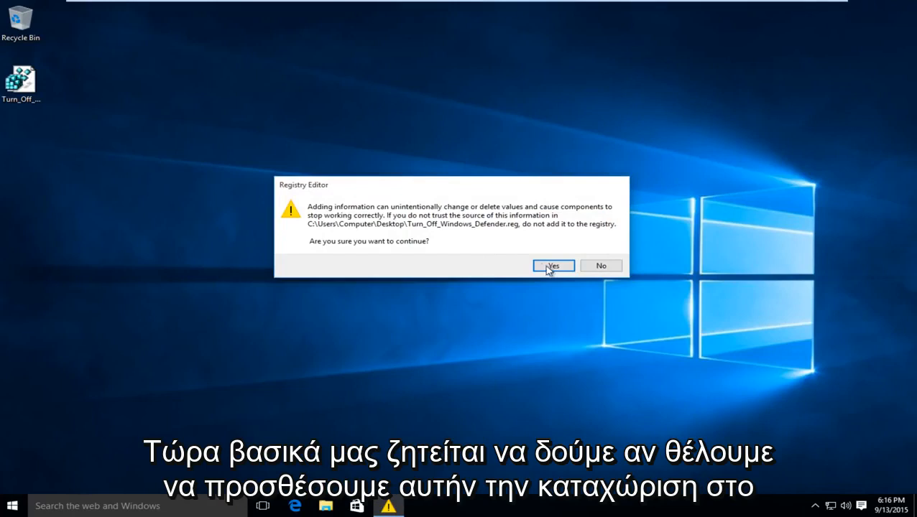
pyautogui.moveTo(482, 252)
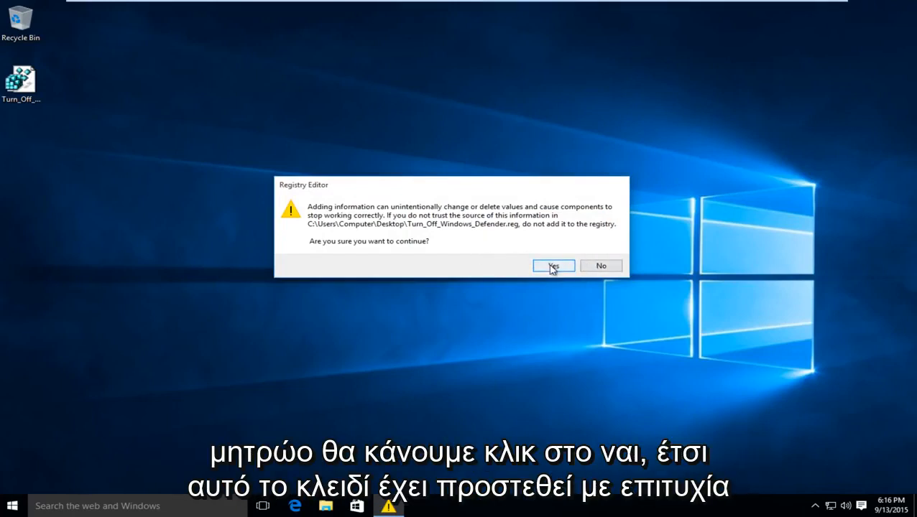
pyautogui.click(554, 266)
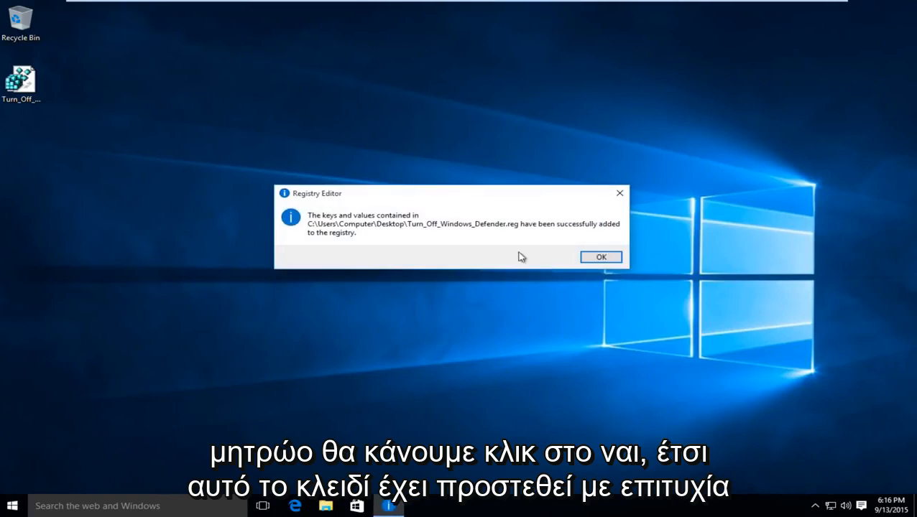
pyautogui.moveTo(400, 224)
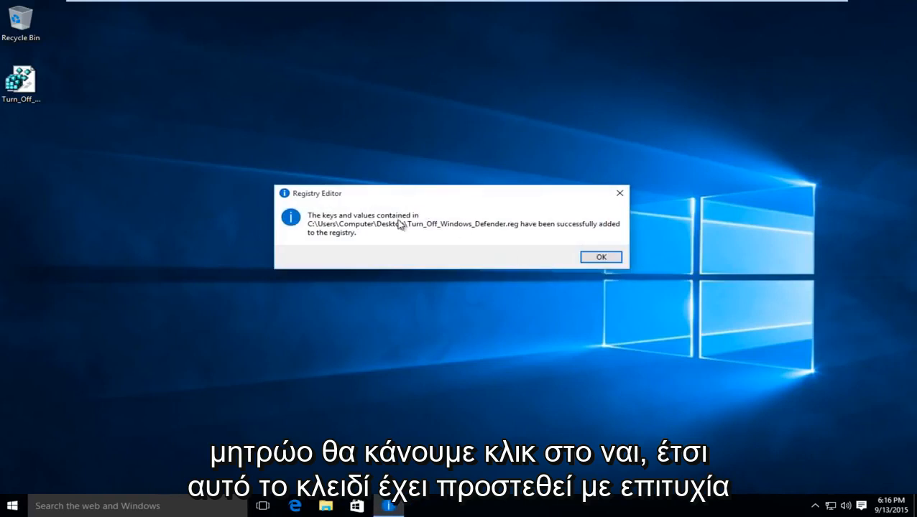
pyautogui.click(601, 258)
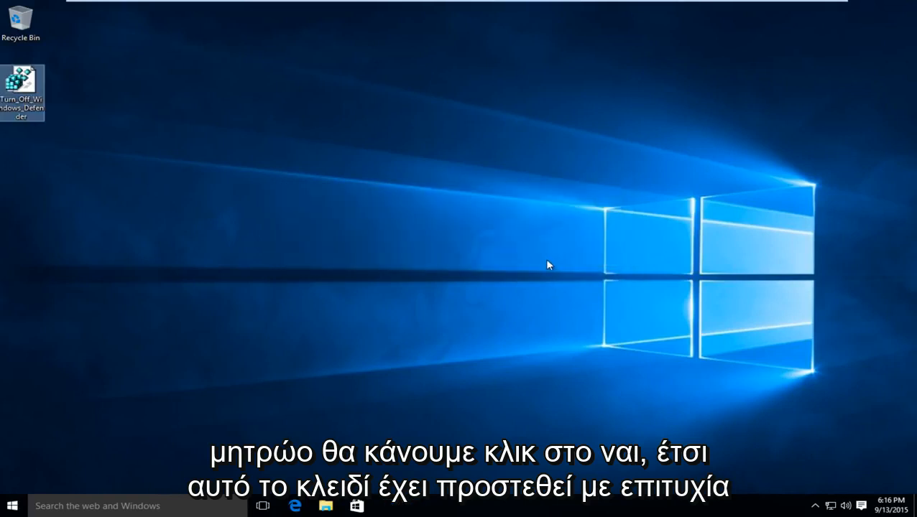
# - Verify via Settings > Update & Security that Real-time protection is off and greyed out, then close Settings
pyautogui.click(12, 506)
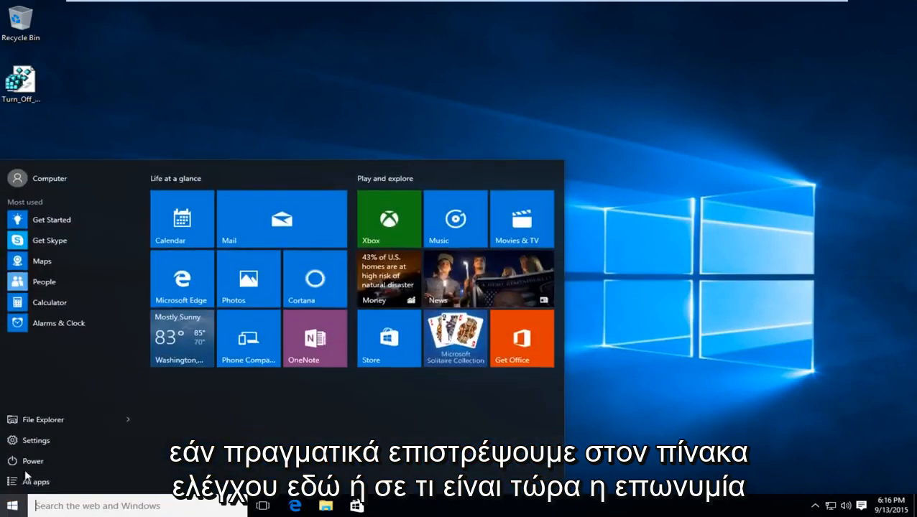
pyautogui.click(34, 439)
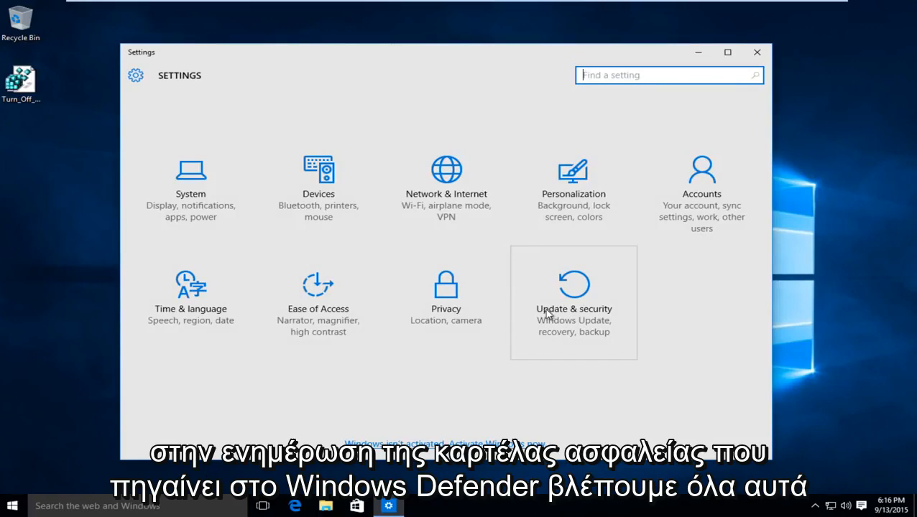
pyautogui.click(574, 302)
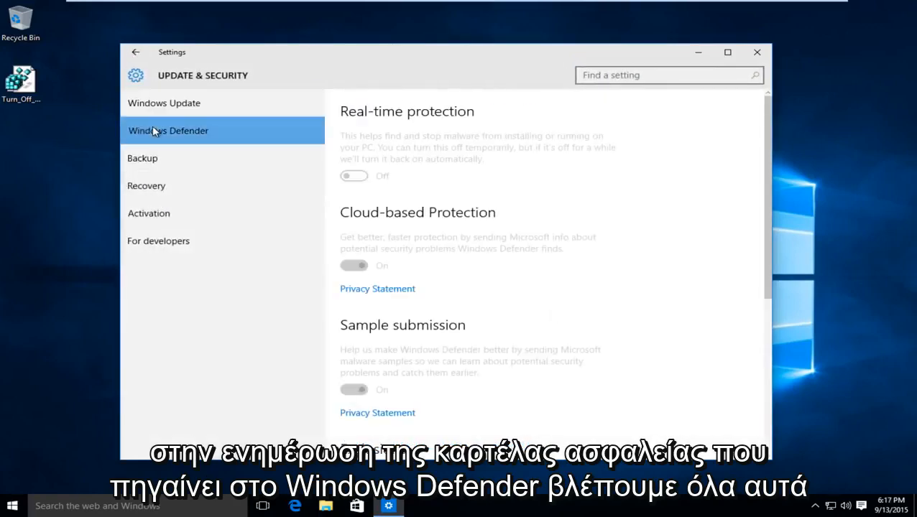
pyautogui.moveTo(401, 352)
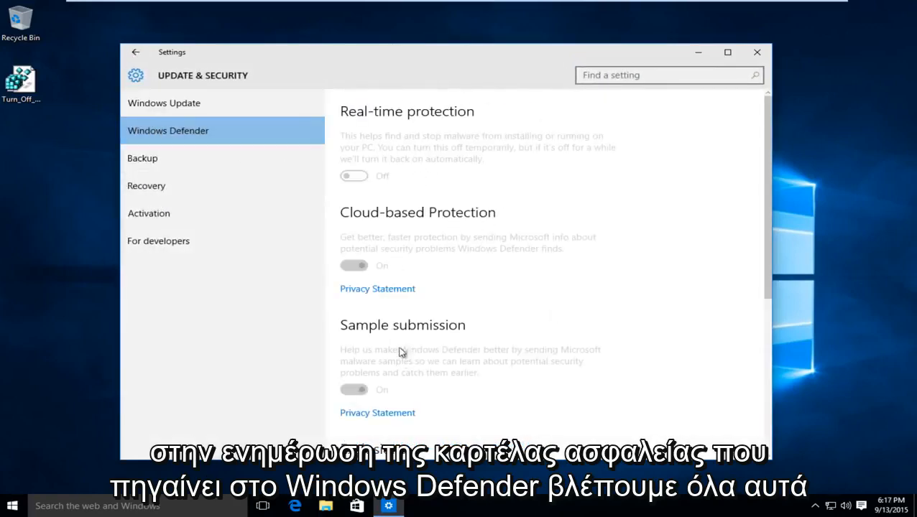
pyautogui.moveTo(423, 138)
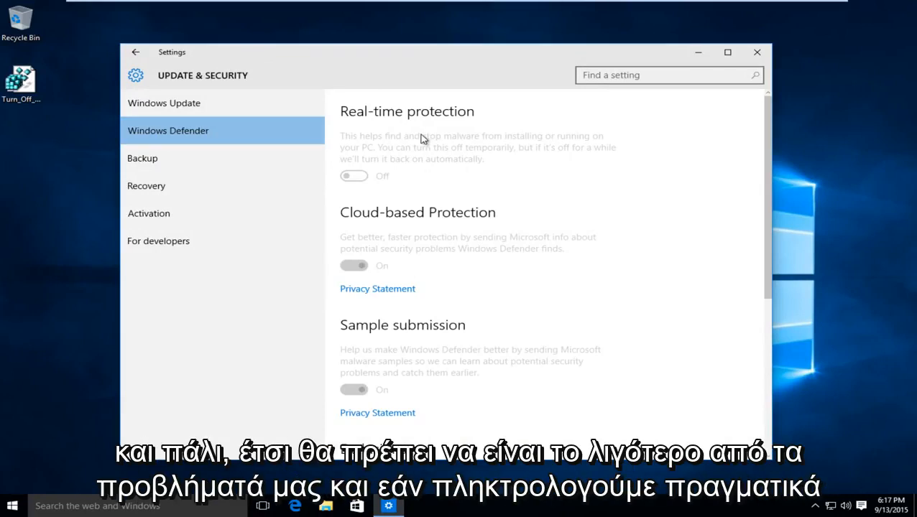
pyautogui.moveTo(756, 52)
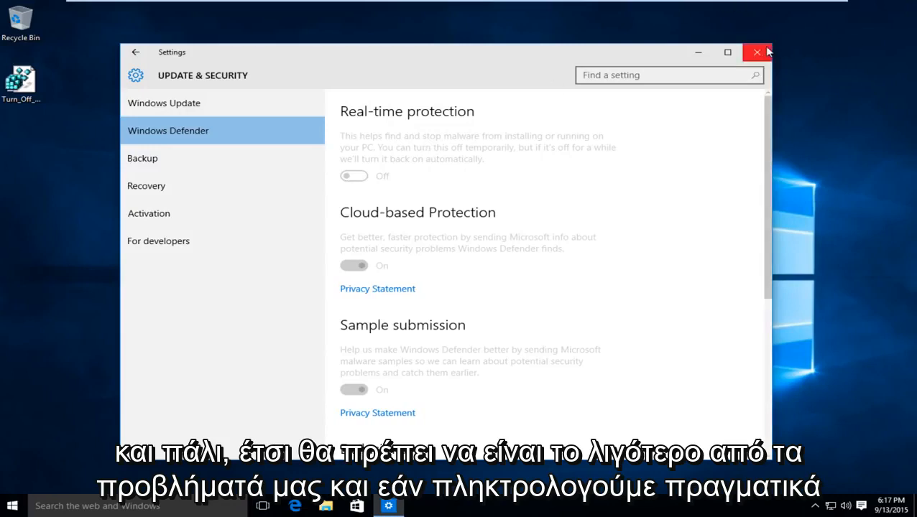
pyautogui.click(756, 52)
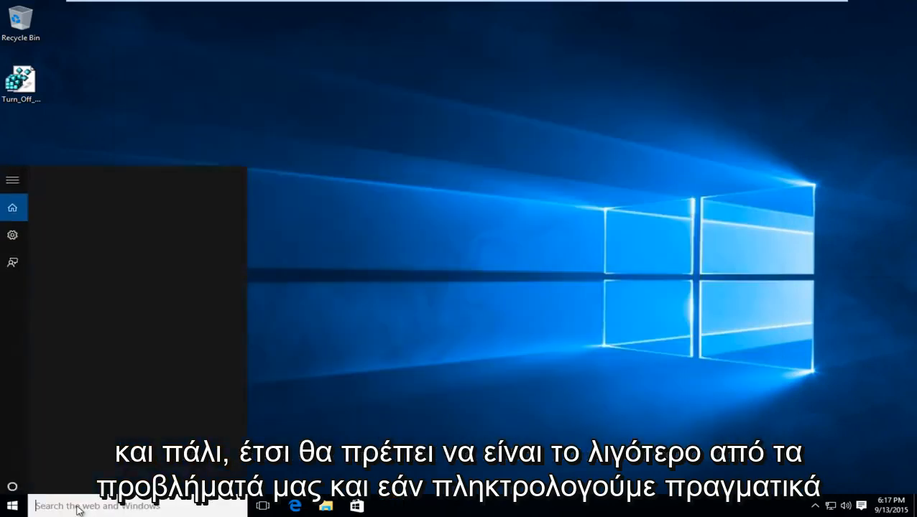
# - Launch Windows Defender from a 'windows' search and dismiss its turned-off-by-group-policy notice
pyautogui.write('windows')
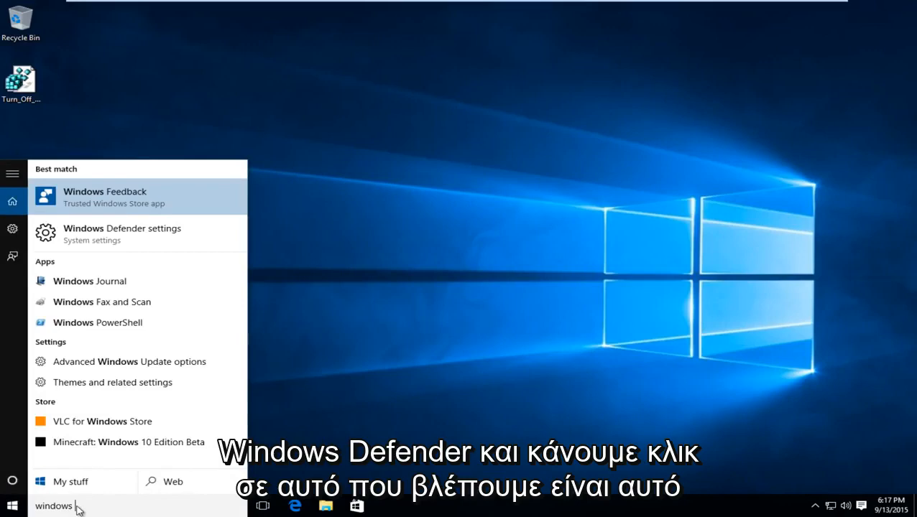
pyautogui.click(123, 228)
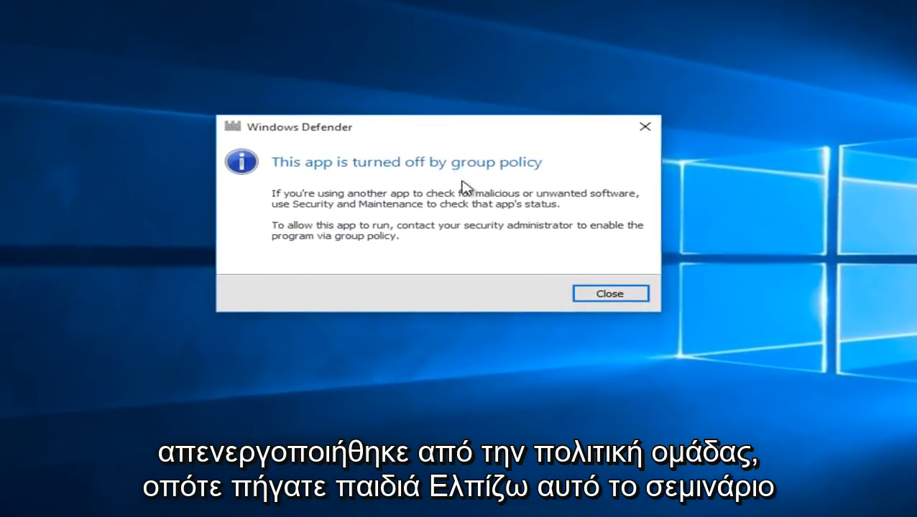
pyautogui.click(610, 293)
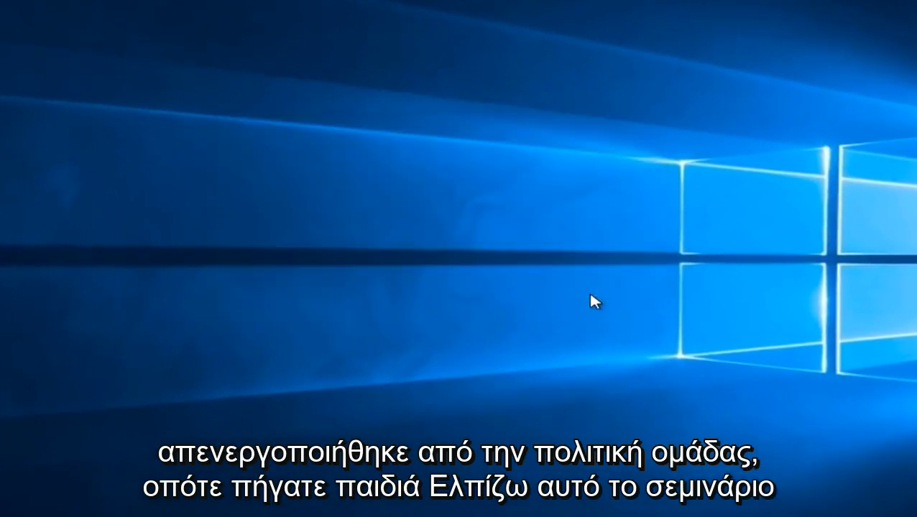